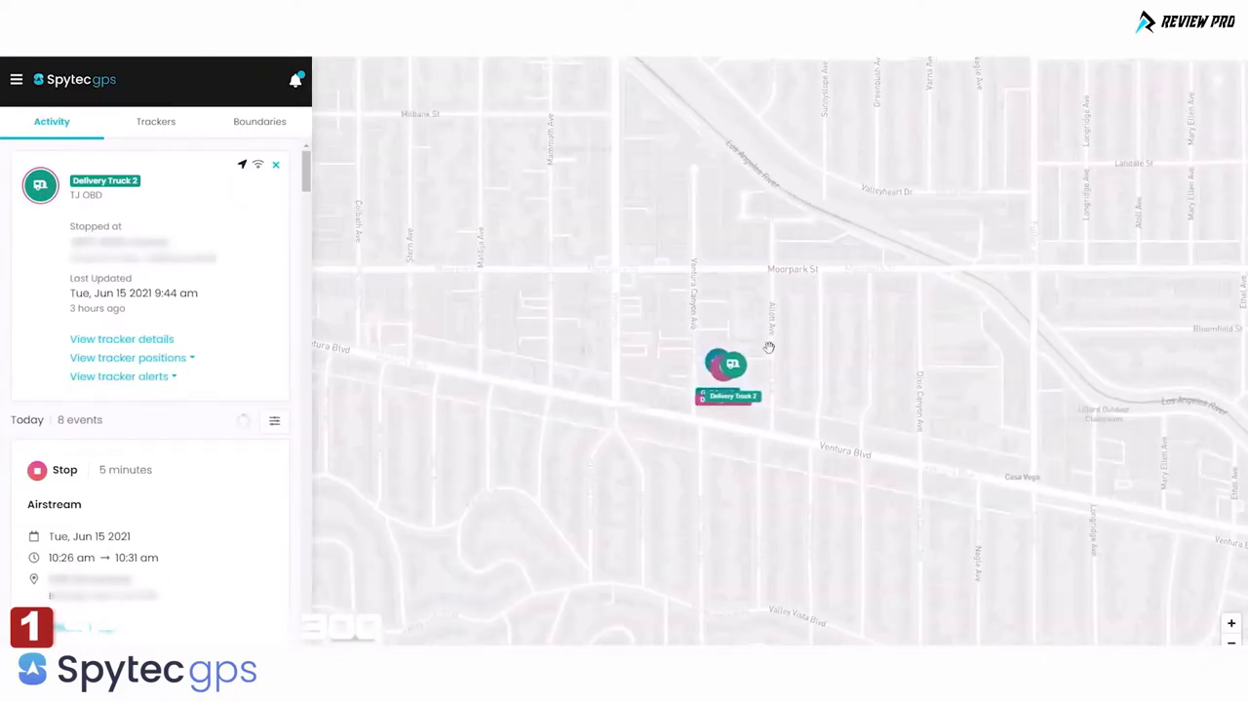
- Close the Delivery Truck 2 tracker details card
left_click(14, 80)
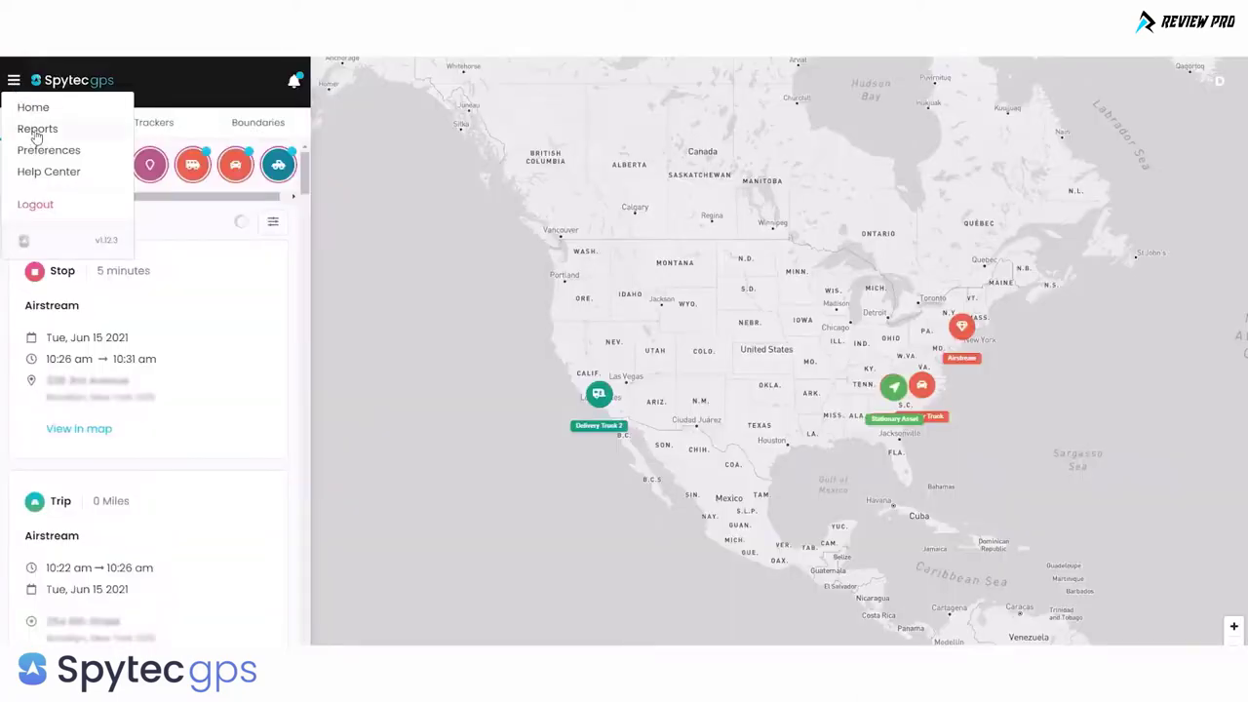
- Open Preferences and go to Alerts and Notifications settings
left_click(37, 128)
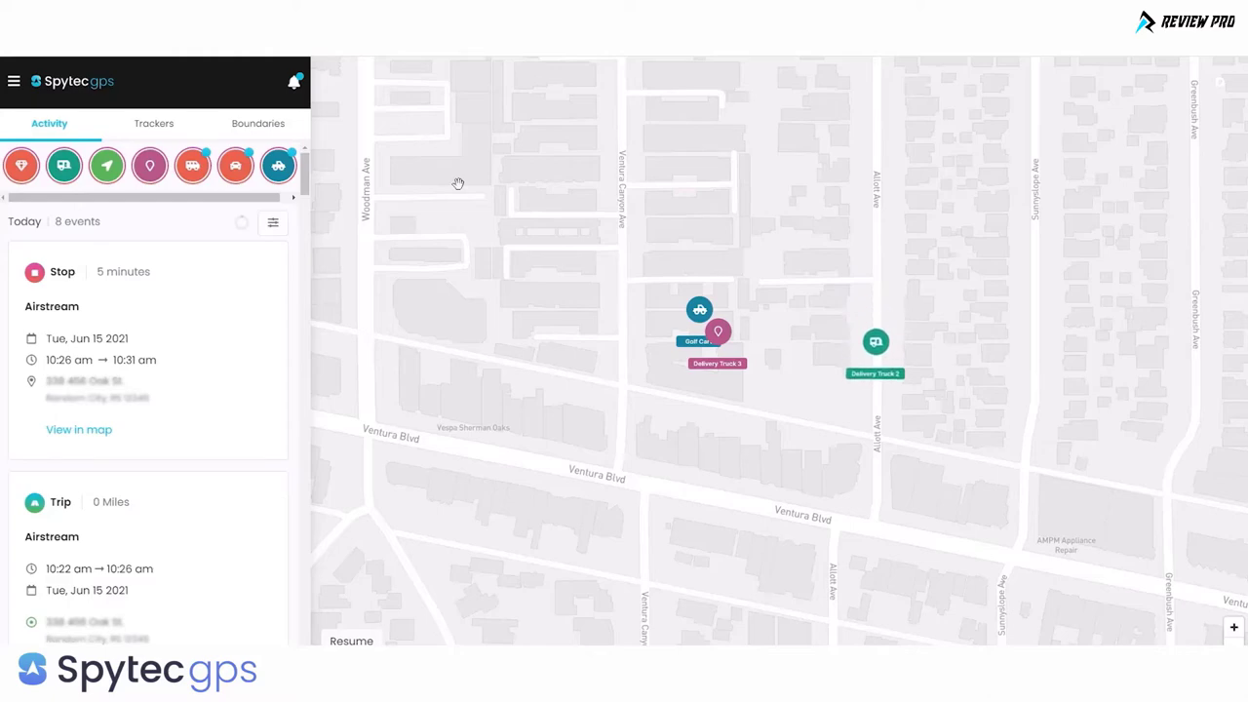
left_click(259, 123)
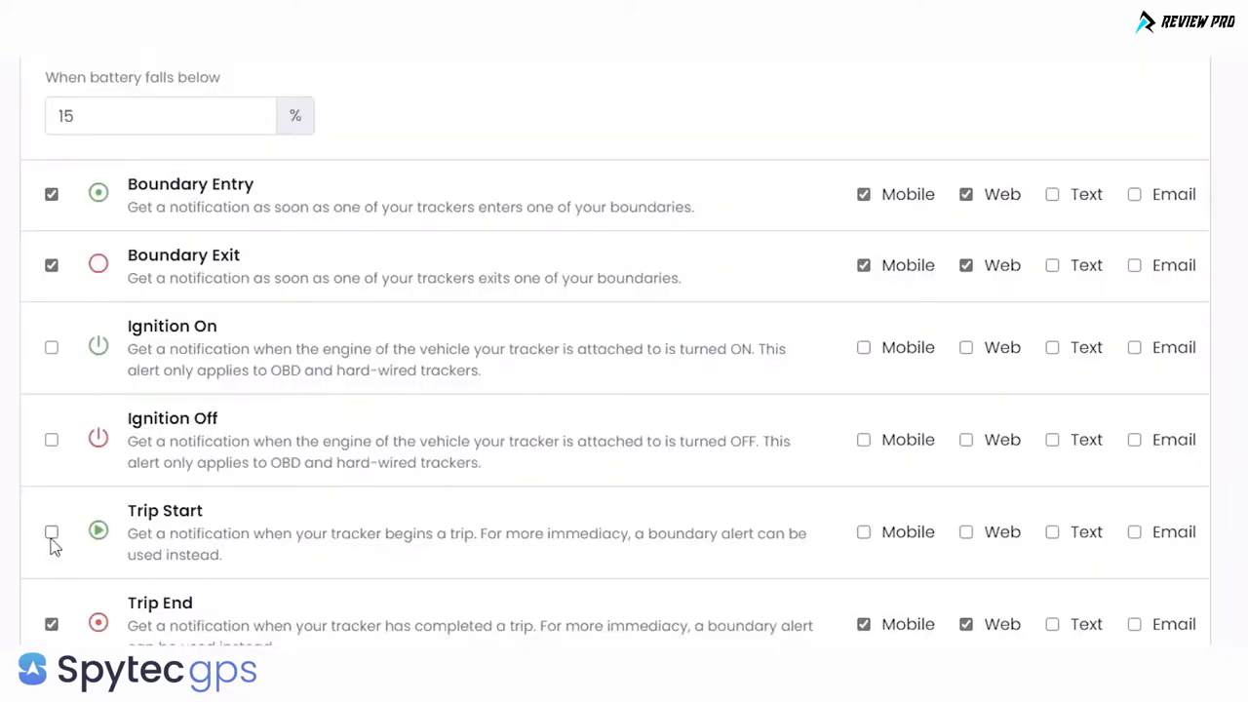
- Begin entering the invitee email address 'jon@' in the Invite User form
scroll("up", 3)
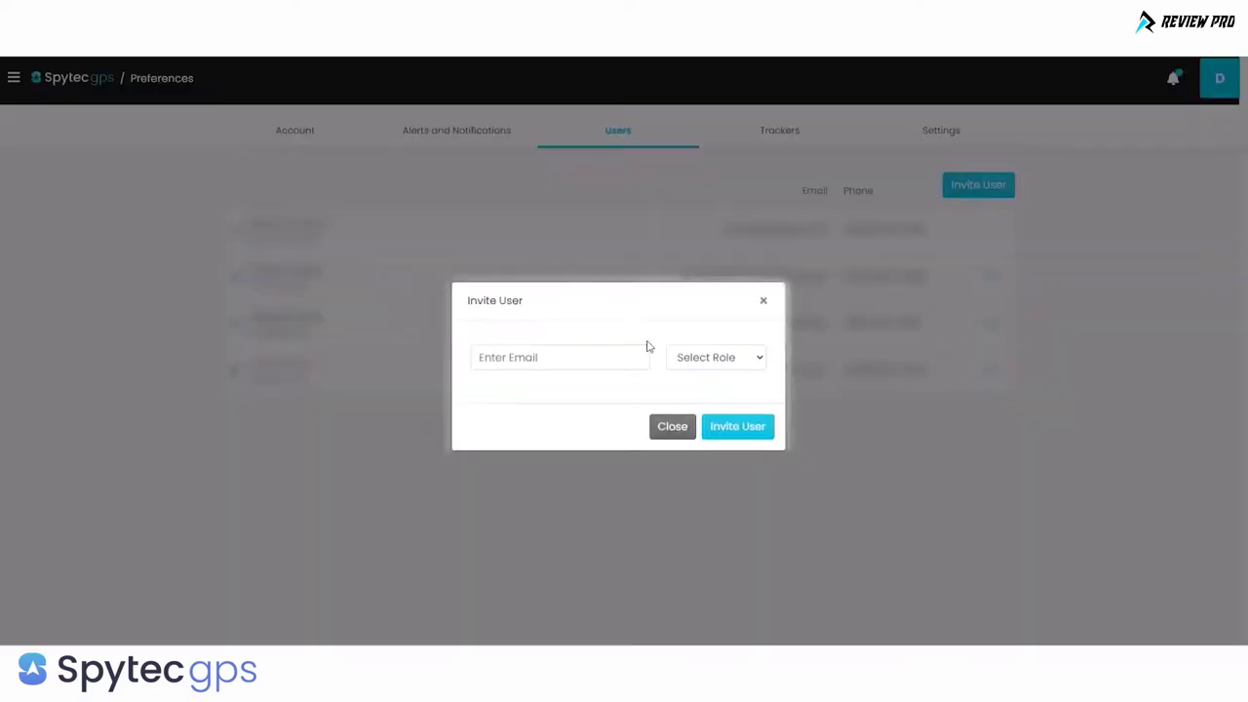
left_click(559, 357)
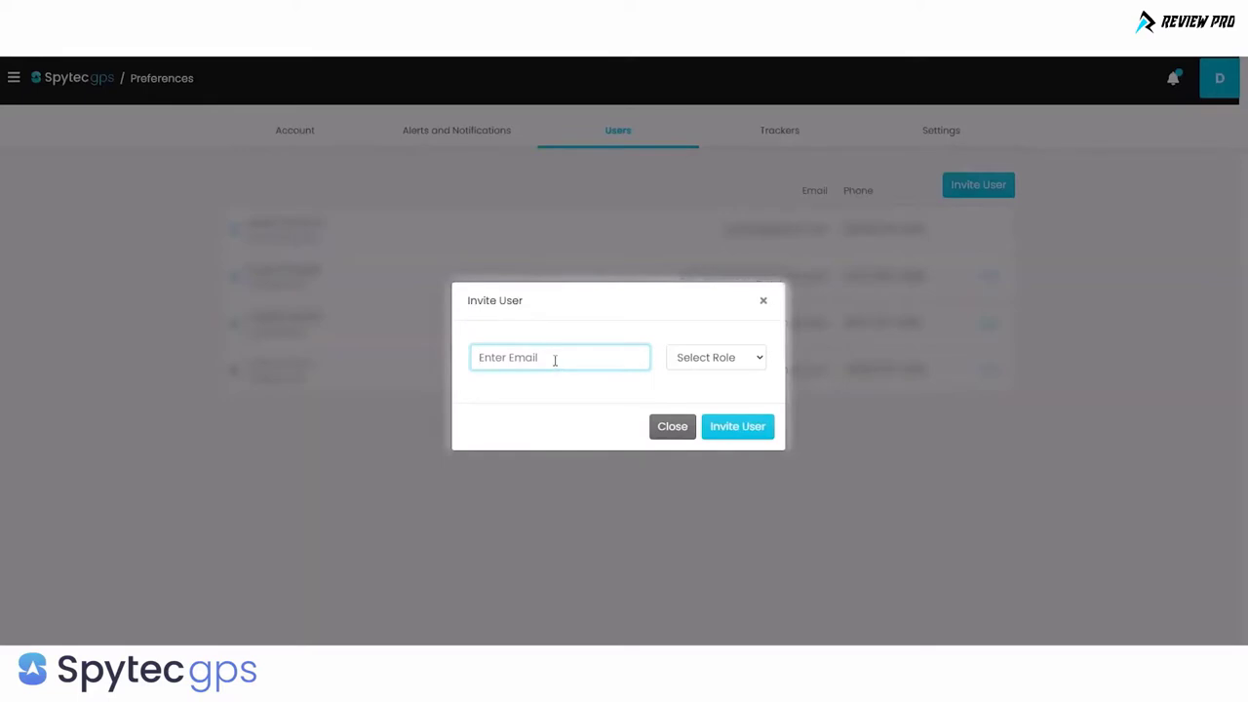
type("jon@")
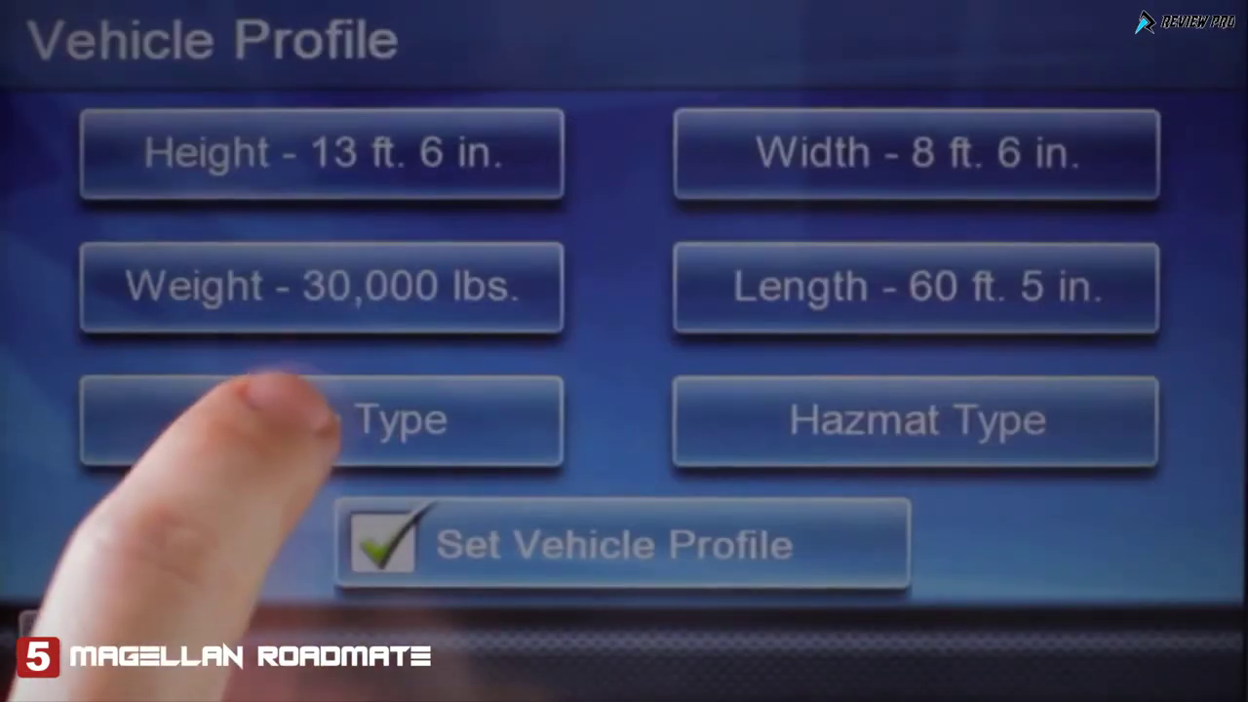
- Check the vehicle type setting, then open Itinerary and pick a multiple stop trip
left_click(320, 420)
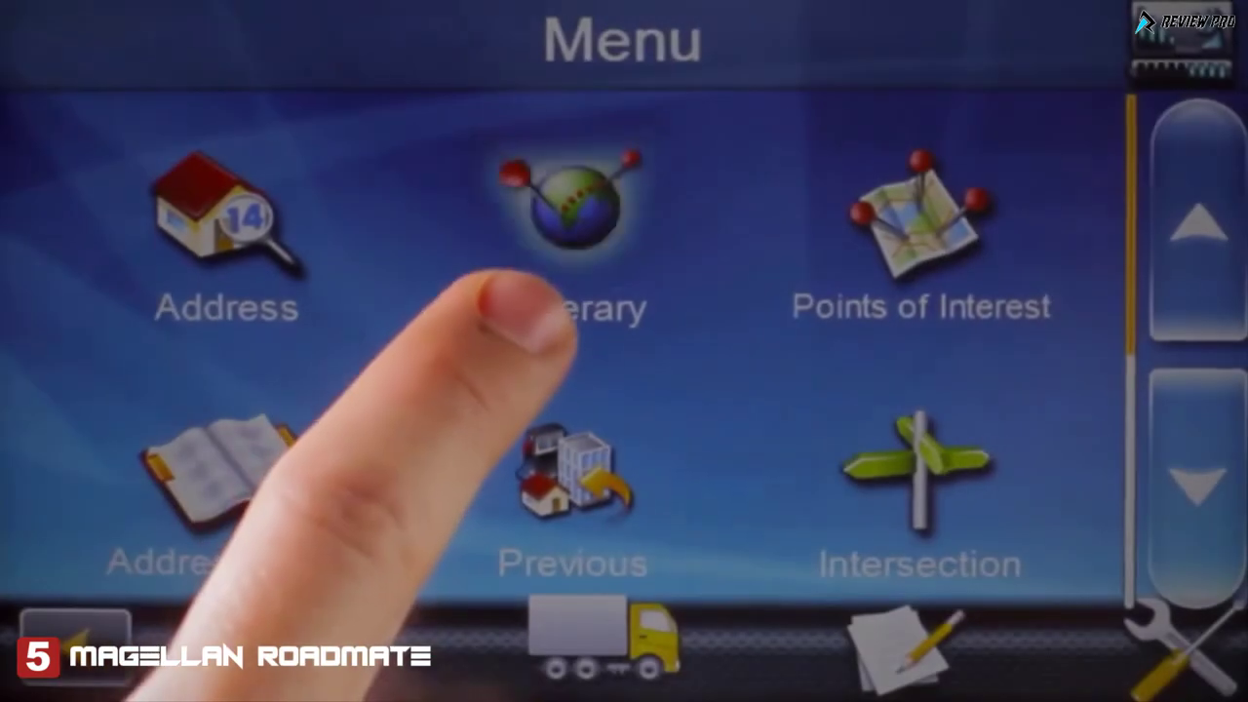
left_click(573, 205)
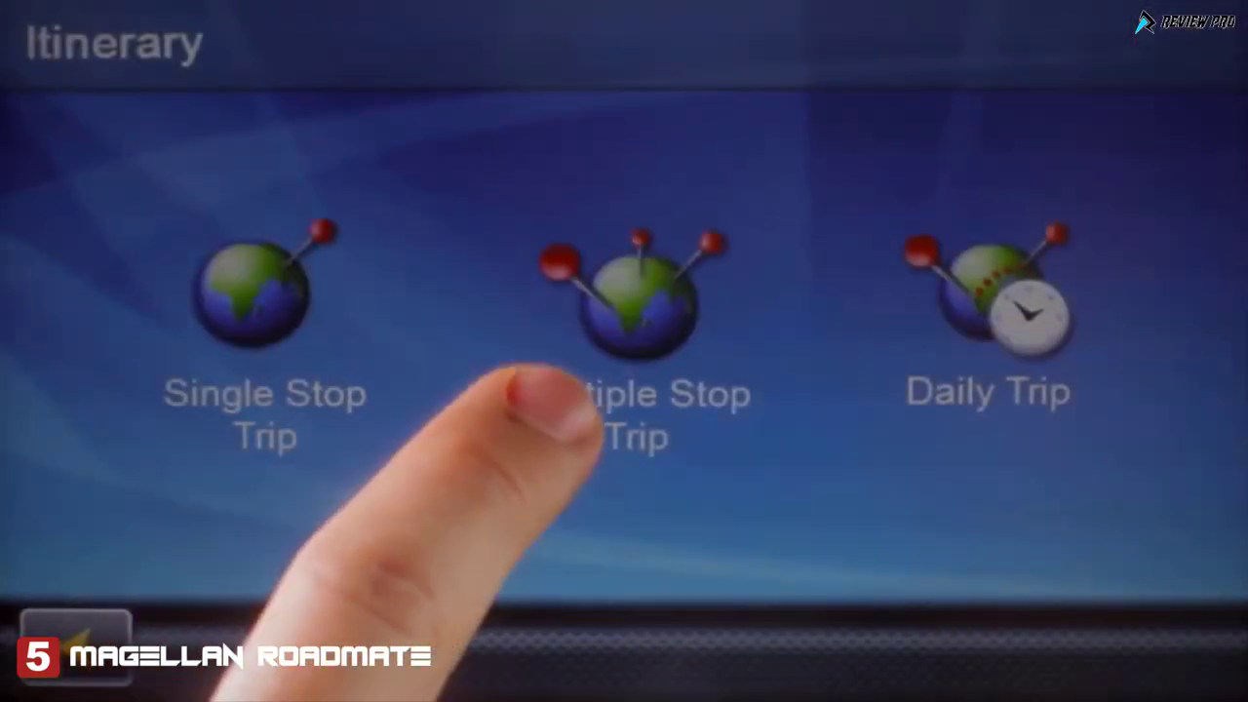
left_click(632, 293)
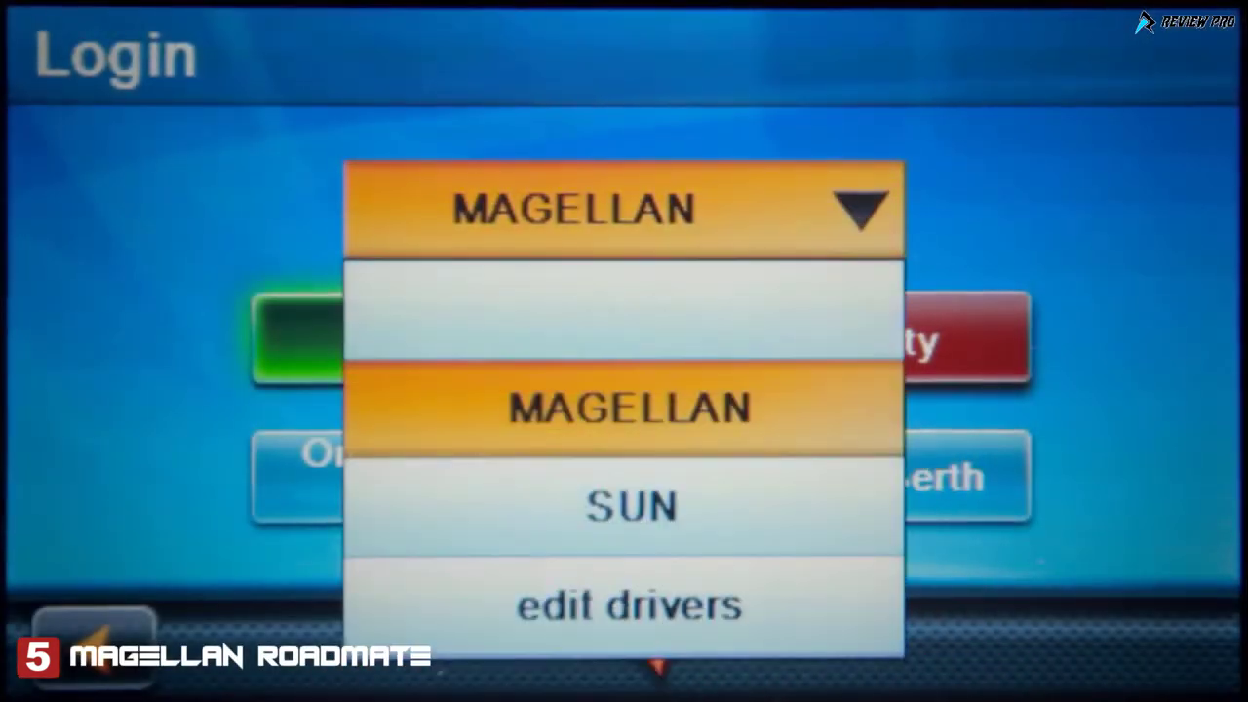
- Log in as driver MAGELLAN
left_click(629, 407)
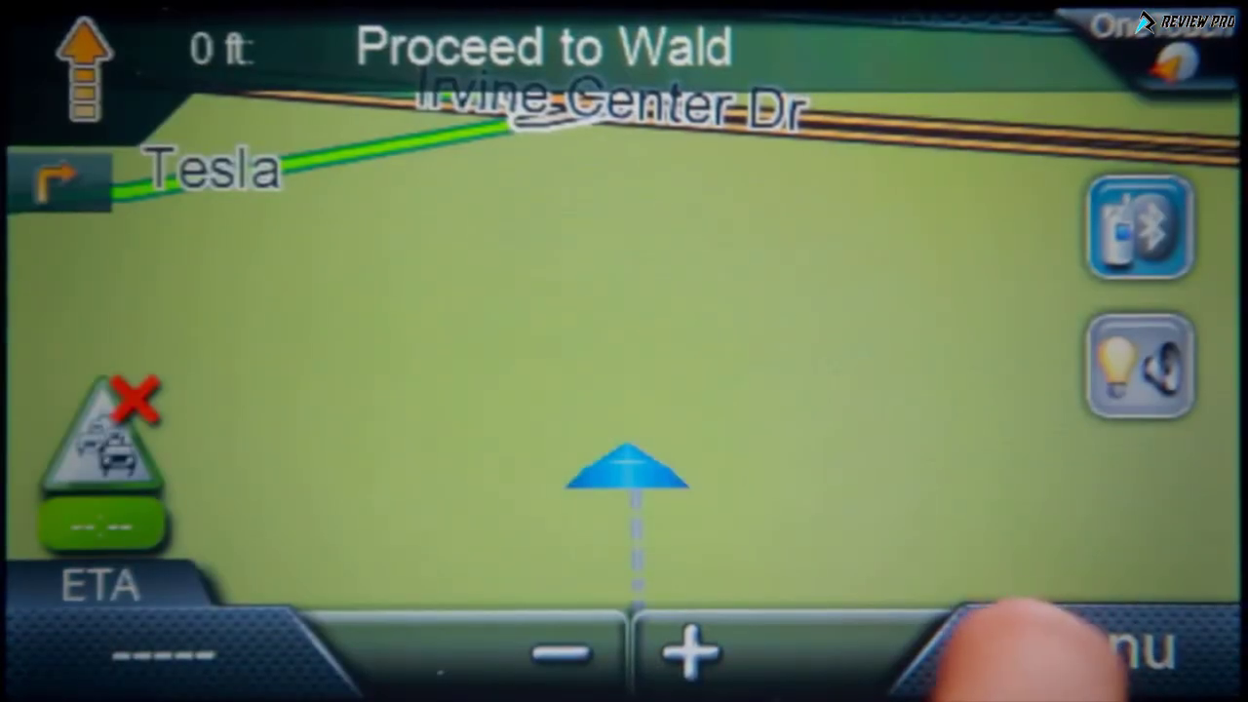
- Open the map's main menu and view MAGELLAN's Log Book entries
left_click(1141, 649)
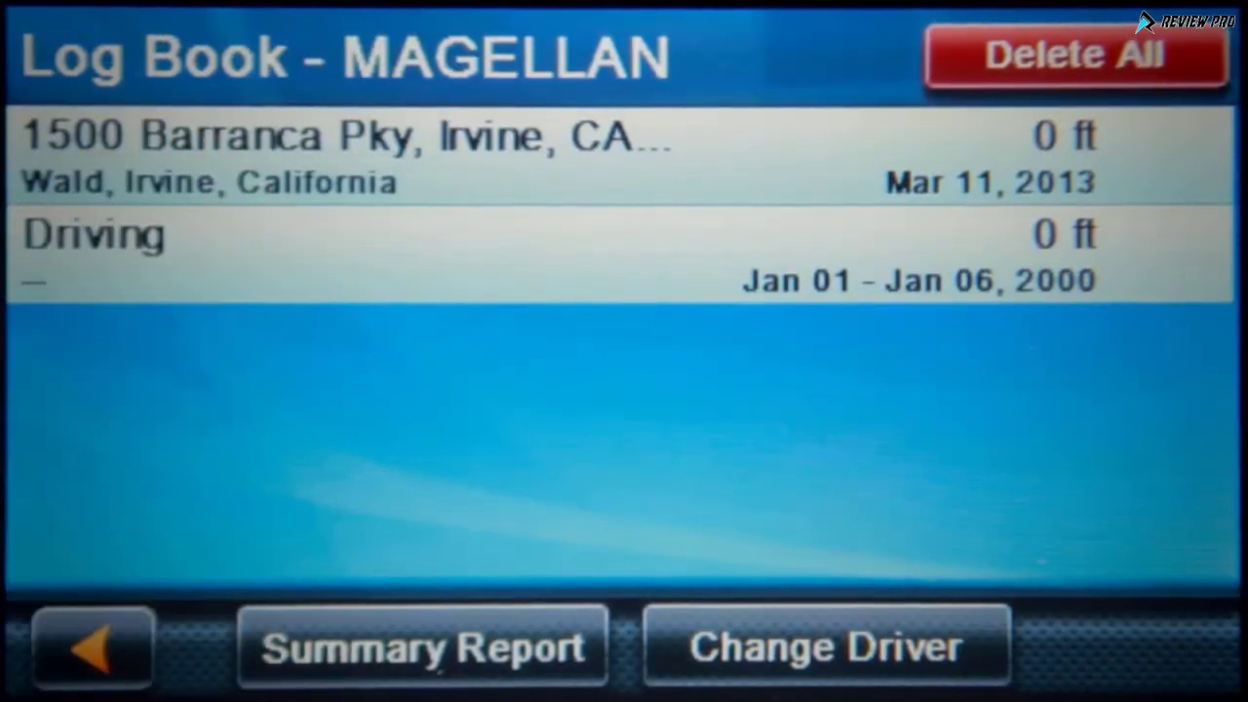
left_click(341, 156)
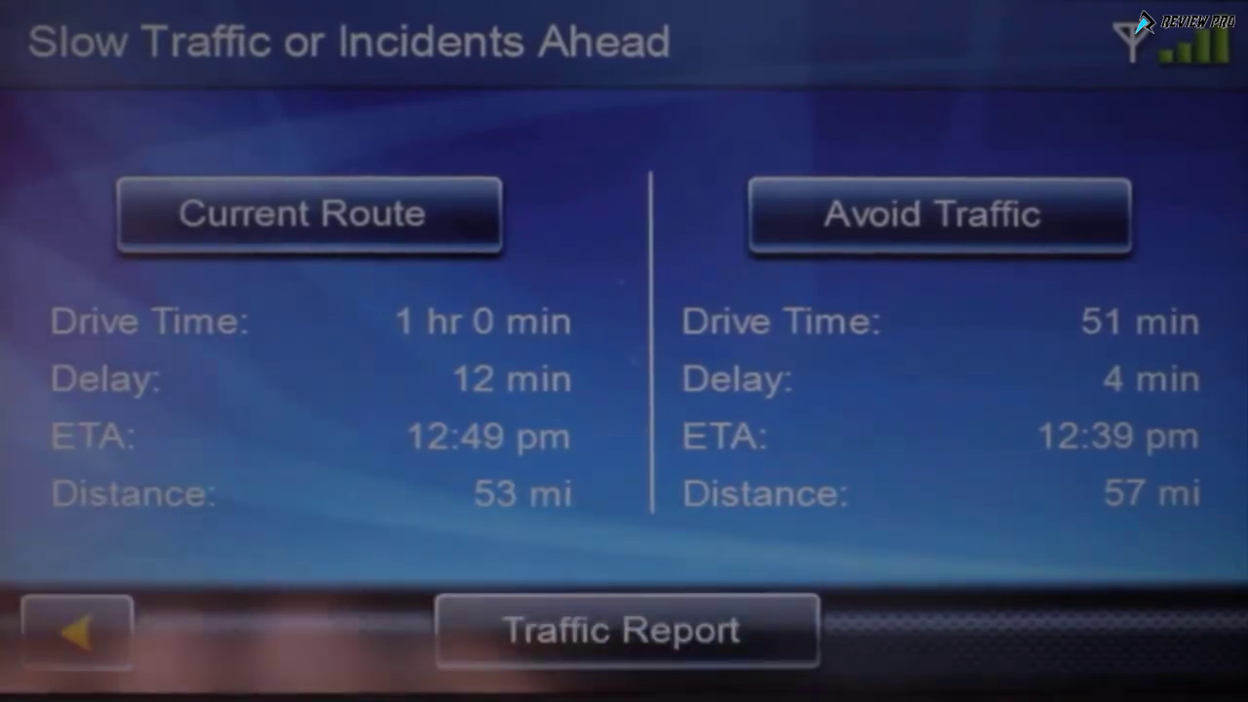
- Pick a route option on the Slow Traffic or Incidents Ahead screen
left_click(627, 629)
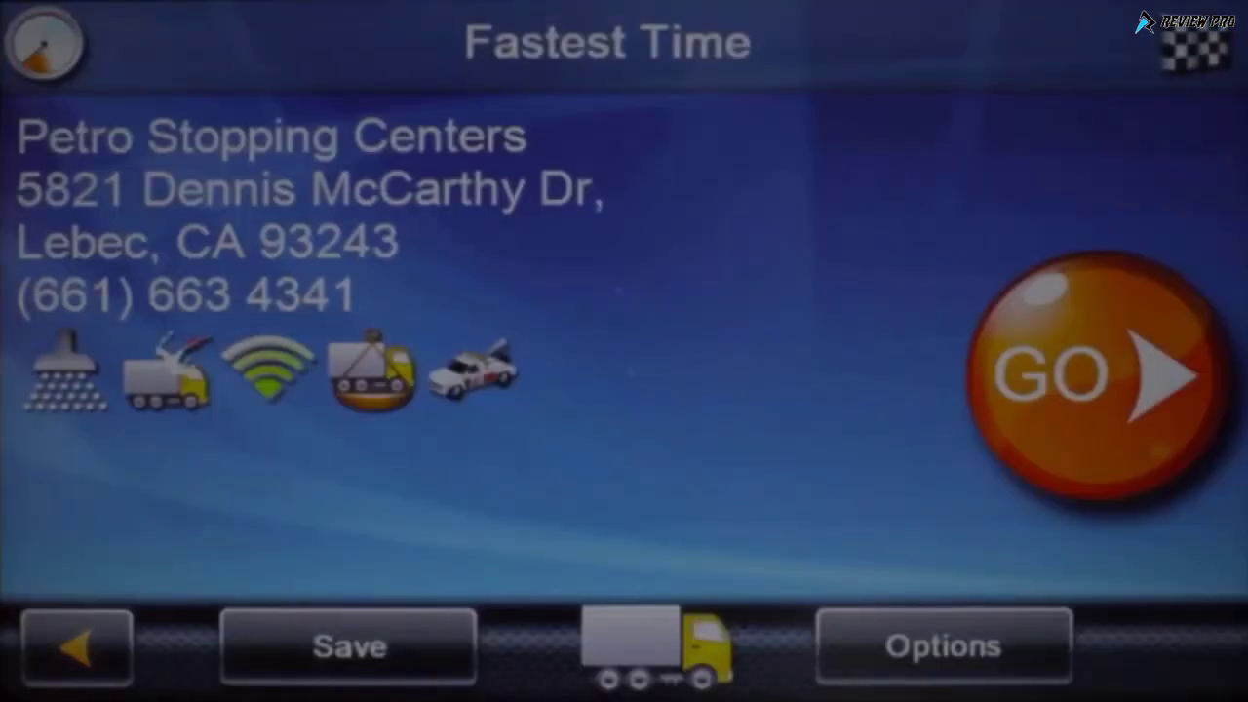
- Select the Petro Stopping Centers truck stop in Lebec and open its route options
left_click(1092, 376)
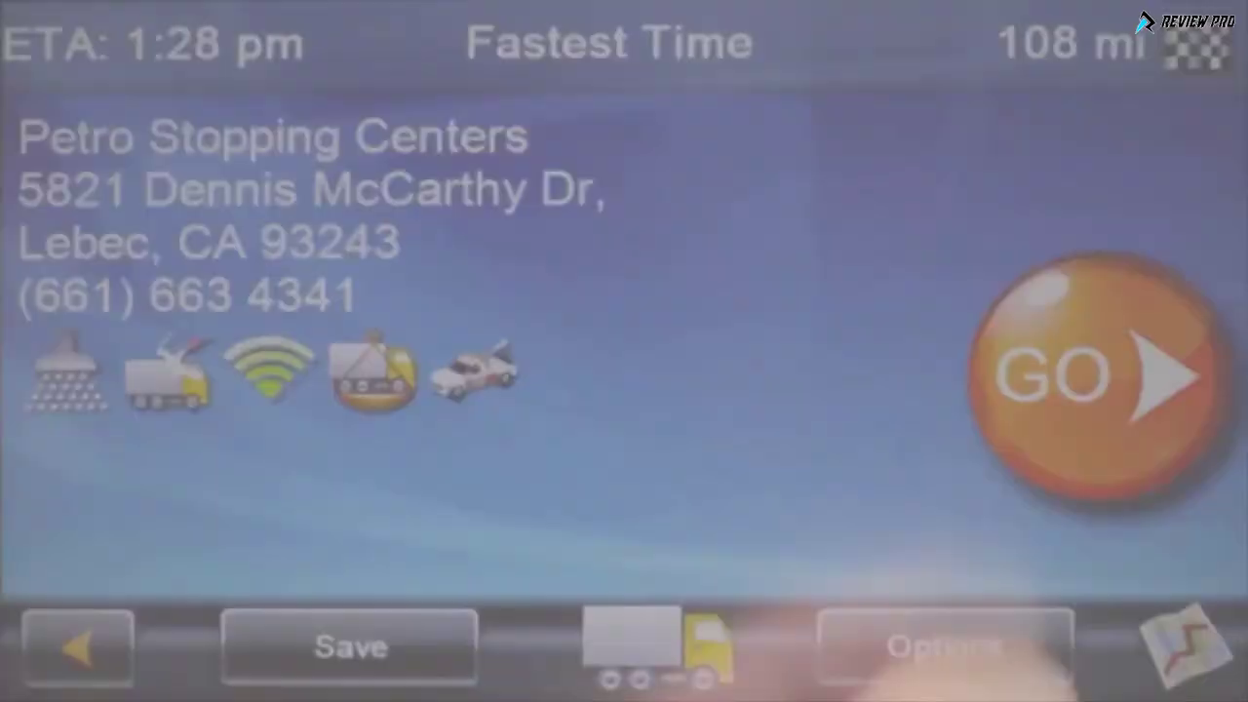
left_click(1083, 376)
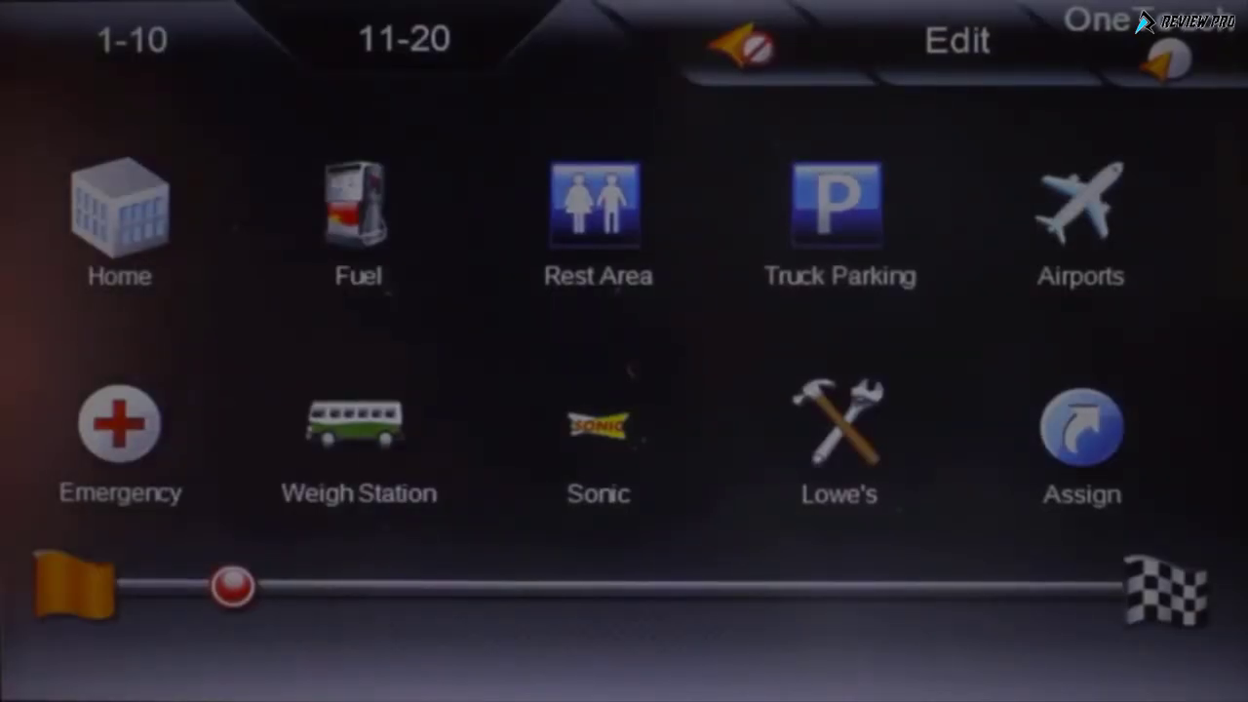
- Open the One Touch shortcuts page 1-10
left_click(358, 205)
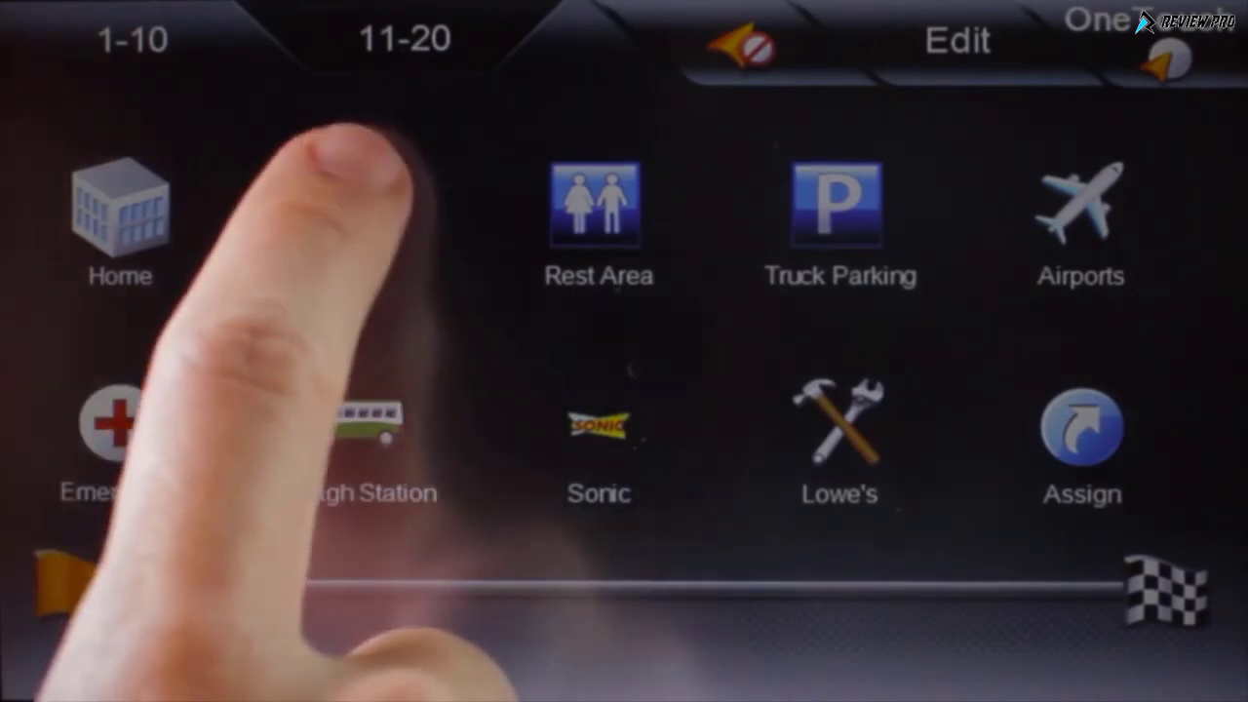